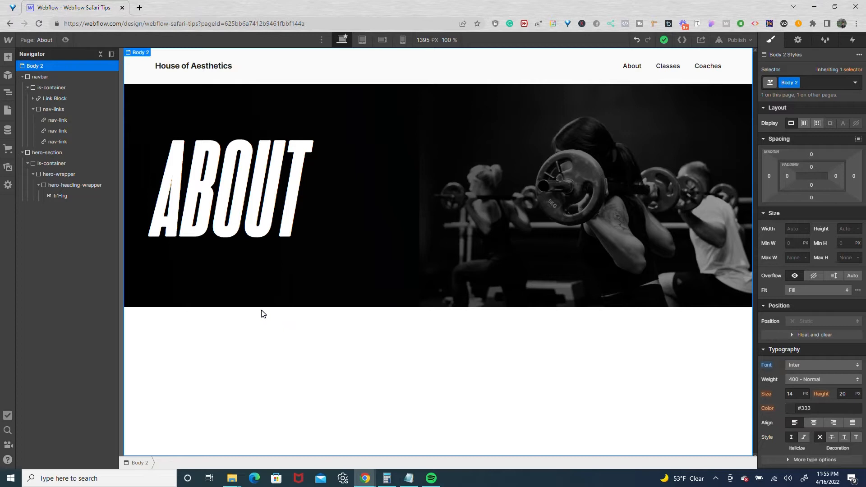
Convert the About page's navbar element into a symbol named 'nav'.
click(40, 77)
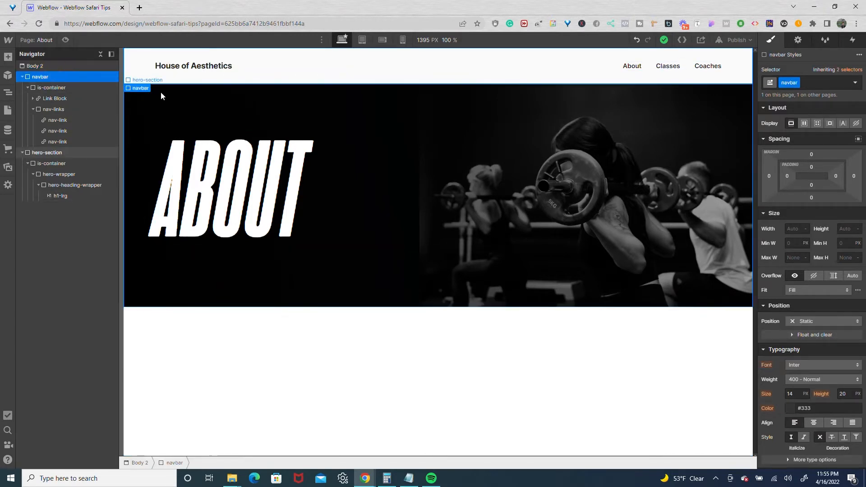
right_click(162, 96)
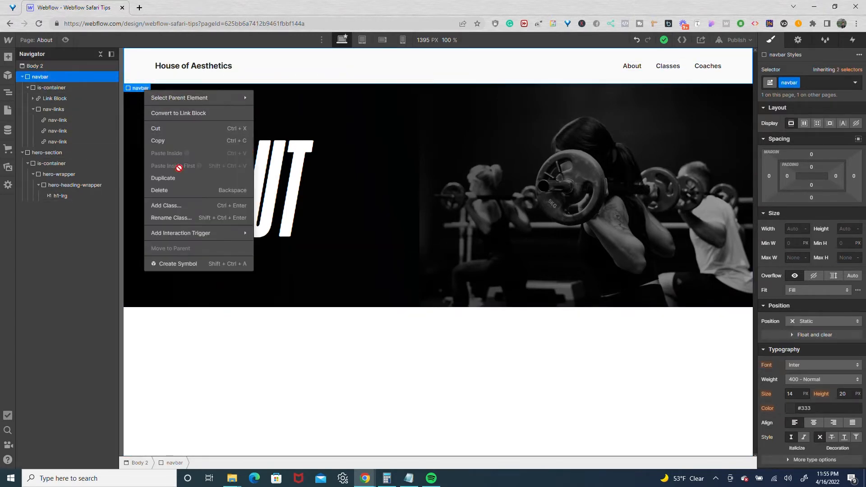
click(177, 265)
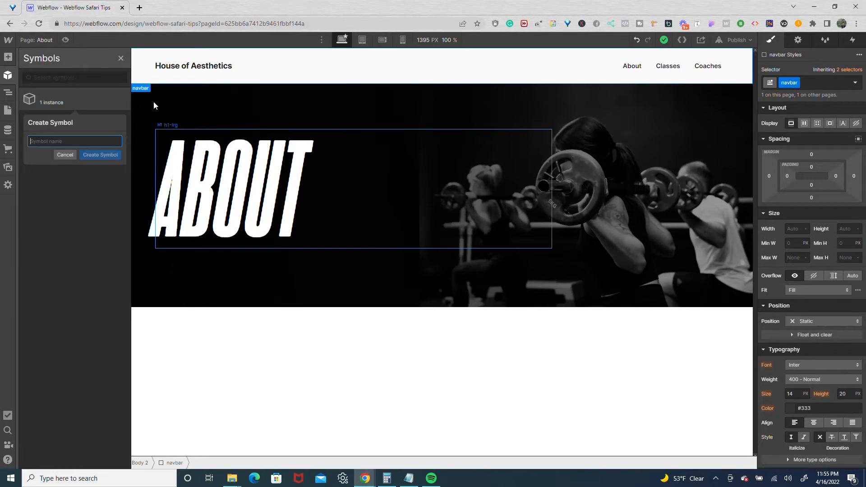
text(nac)
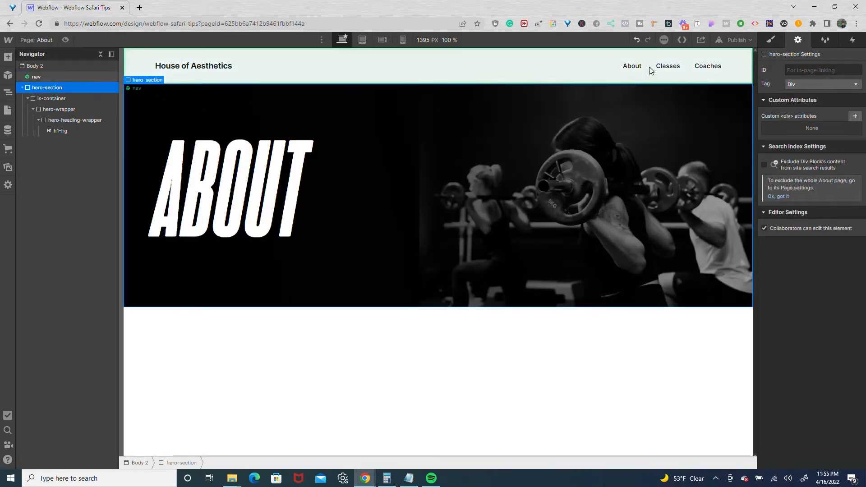
In the nav symbol, lower nav-link colour alpha to 15 and check the About link stays black.
click(667, 66)
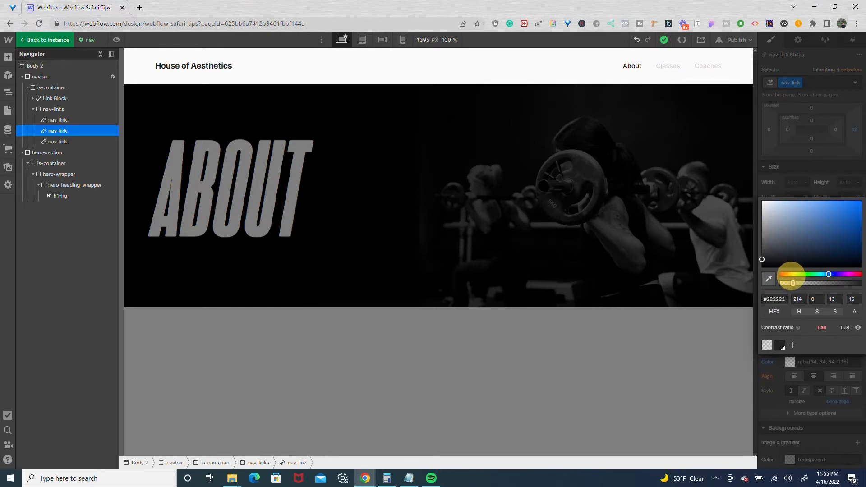
drag(790, 288, 791, 283)
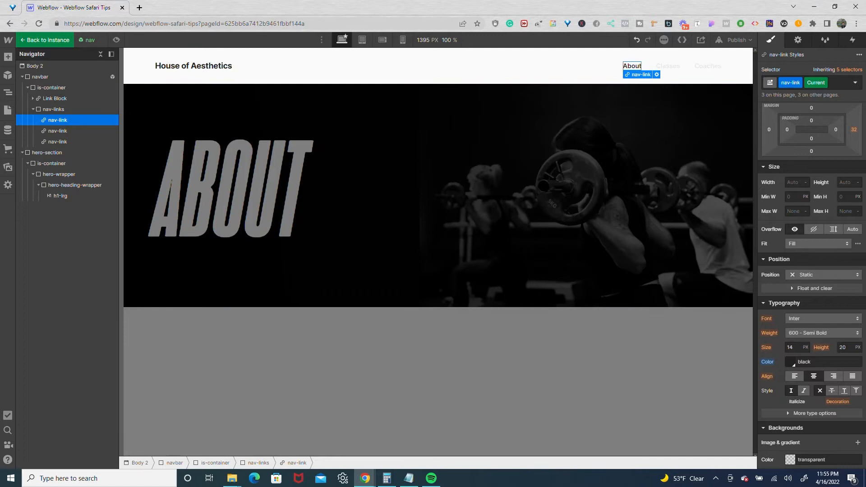
click(791, 362)
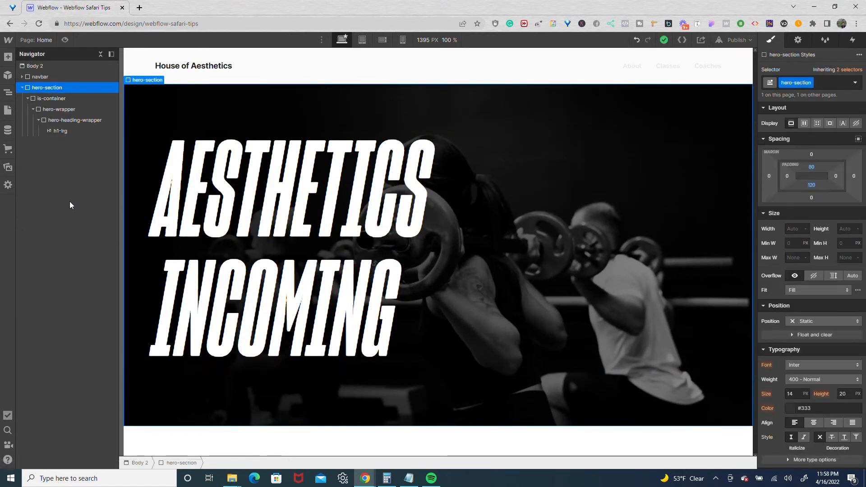
Place the nav symbol from the Symbols panel at the top of the Home page.
click(7, 76)
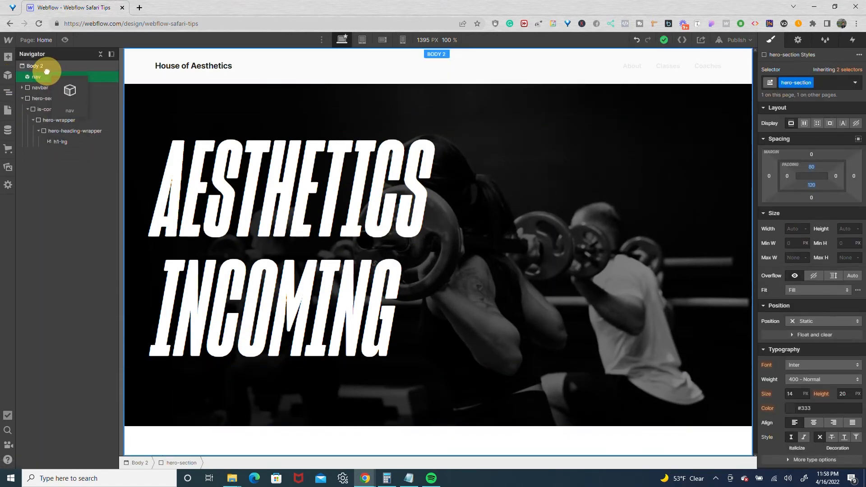
click(40, 87)
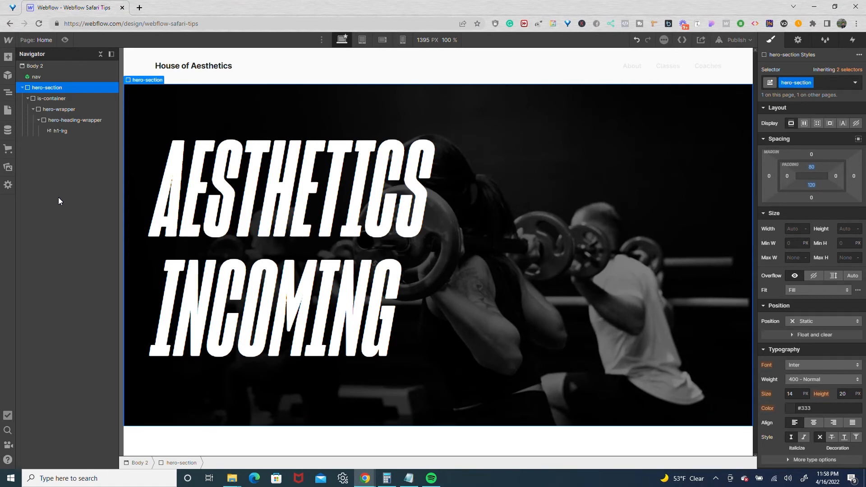
mouse_move(7, 57)
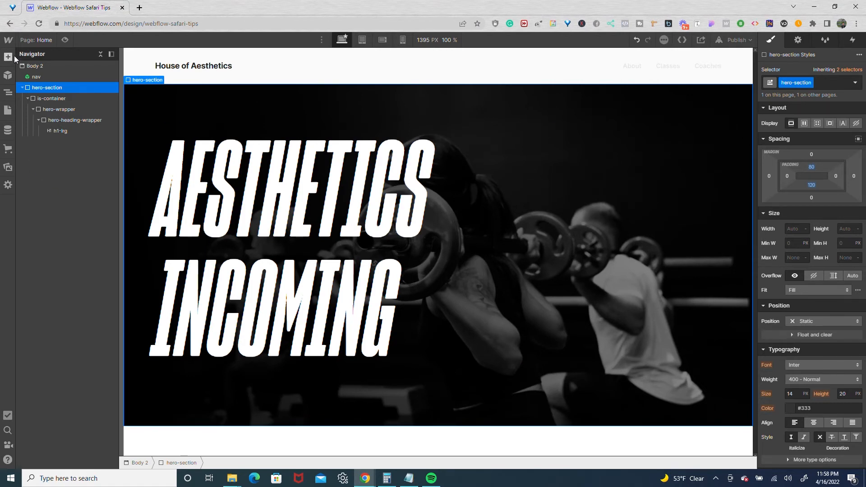
Add an HTML Embed with a style rule setting .nav-link colour to #222222, then save.
click(8, 57)
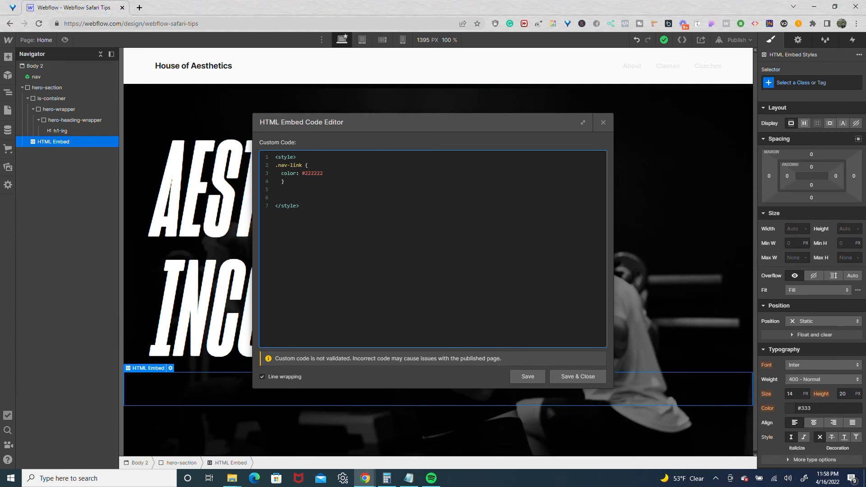
mouse_move(589, 355)
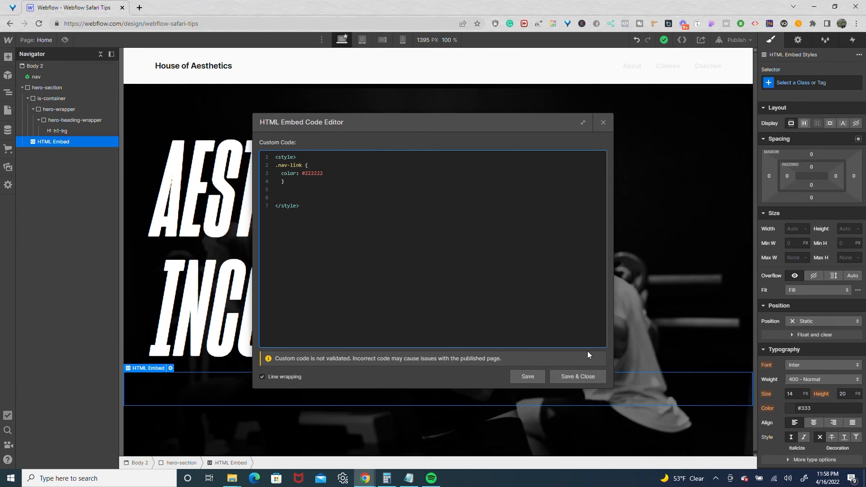
click(578, 376)
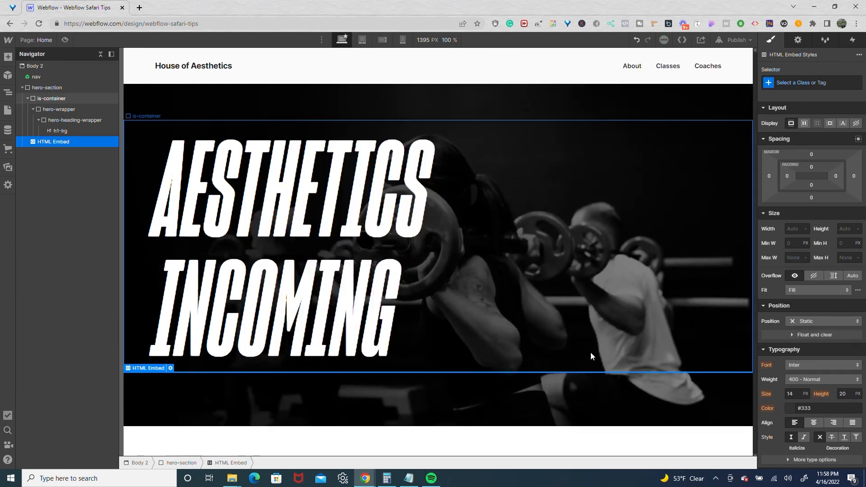